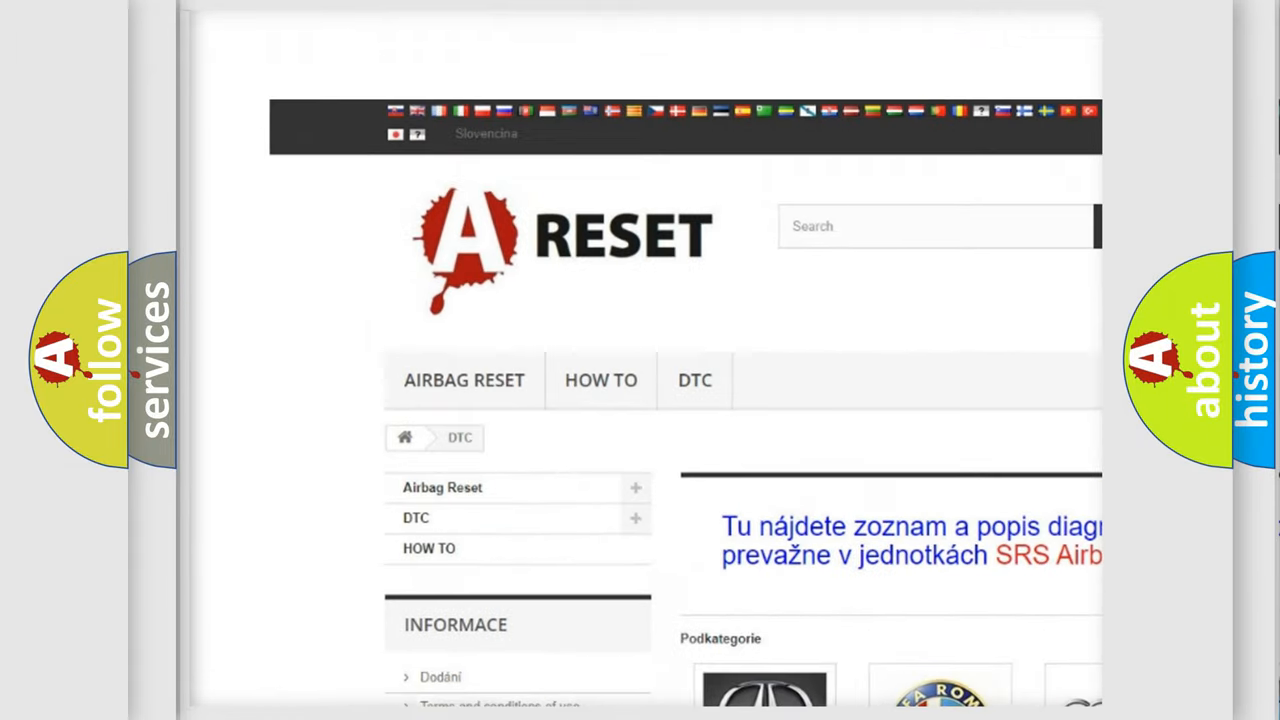
# Scroll down the DTC catalogue's grid of car makes from Acura through Kia
pyautogui.scroll(-3)
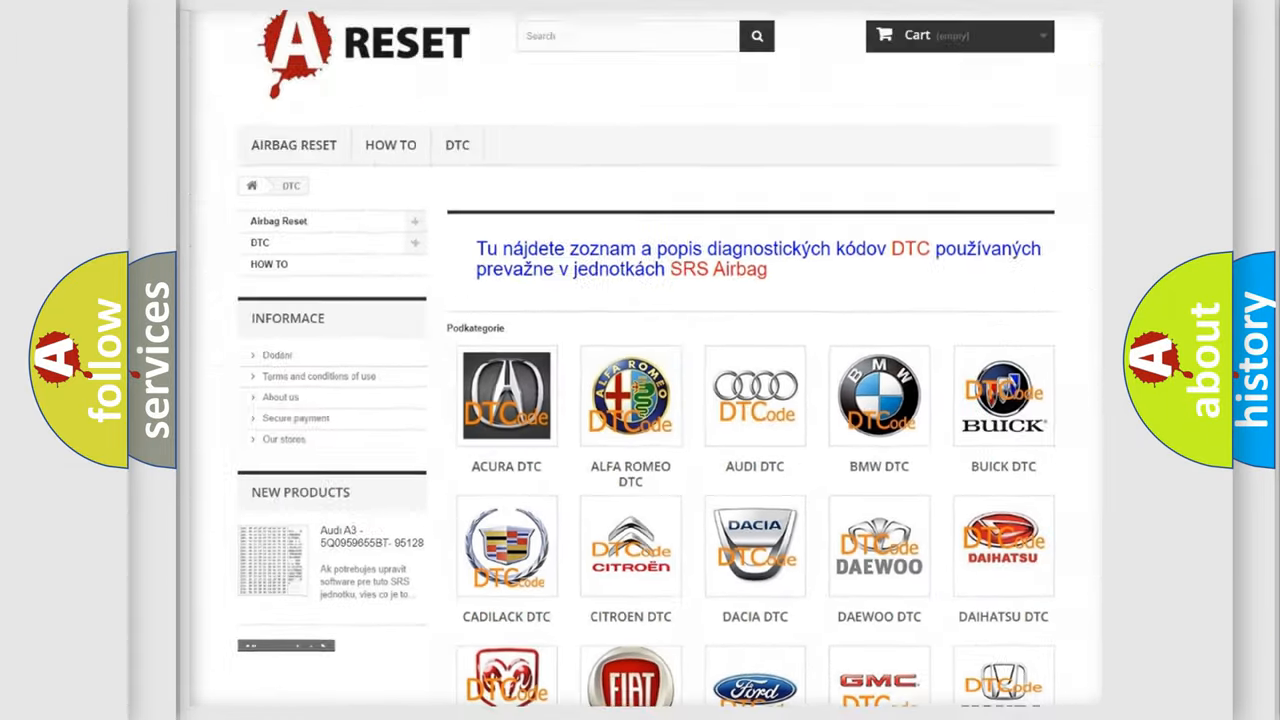
pyautogui.scroll(-3)
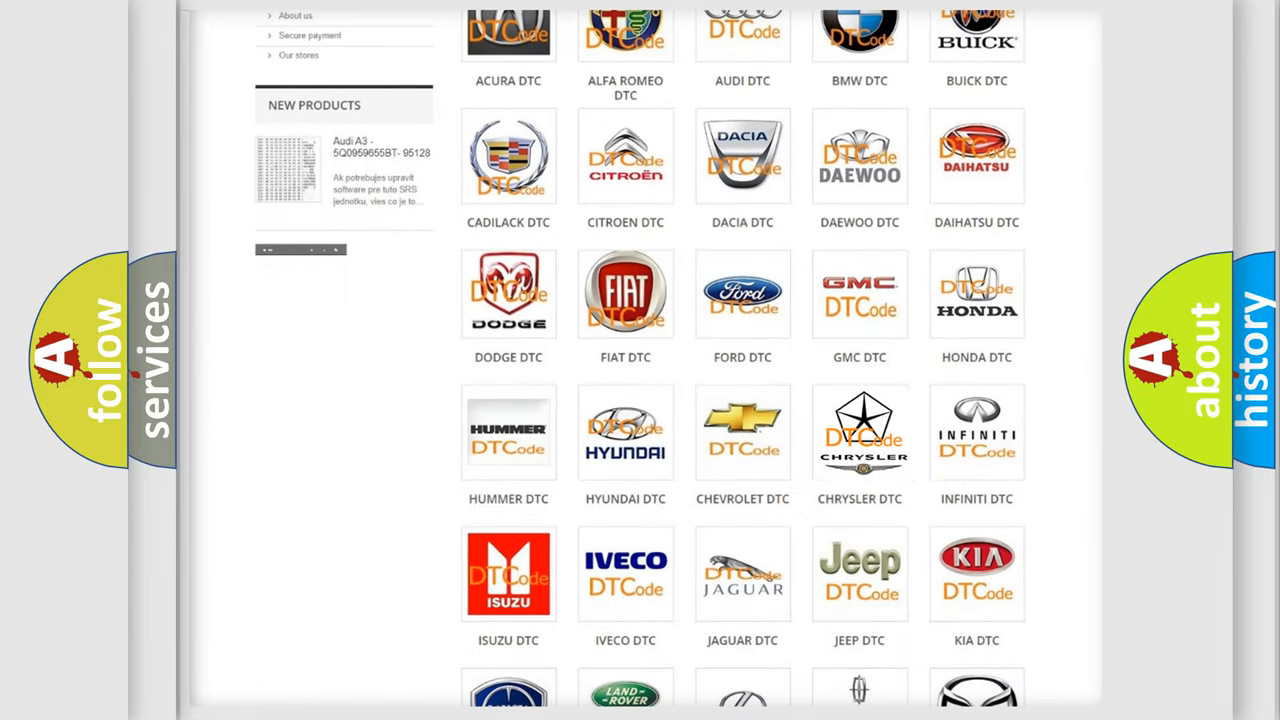
# Open the CHRYSLER DTC tile and scroll its code list starting from B0002
pyautogui.click(859, 432)
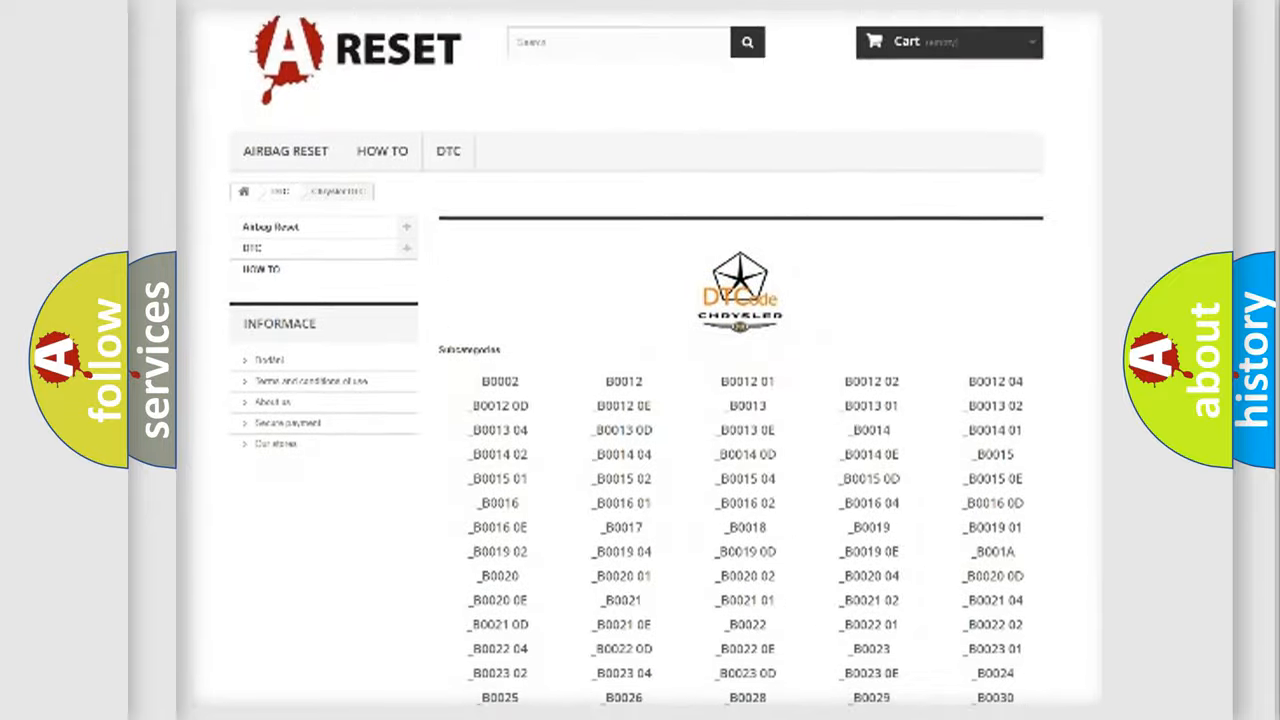
pyautogui.scroll(-3)
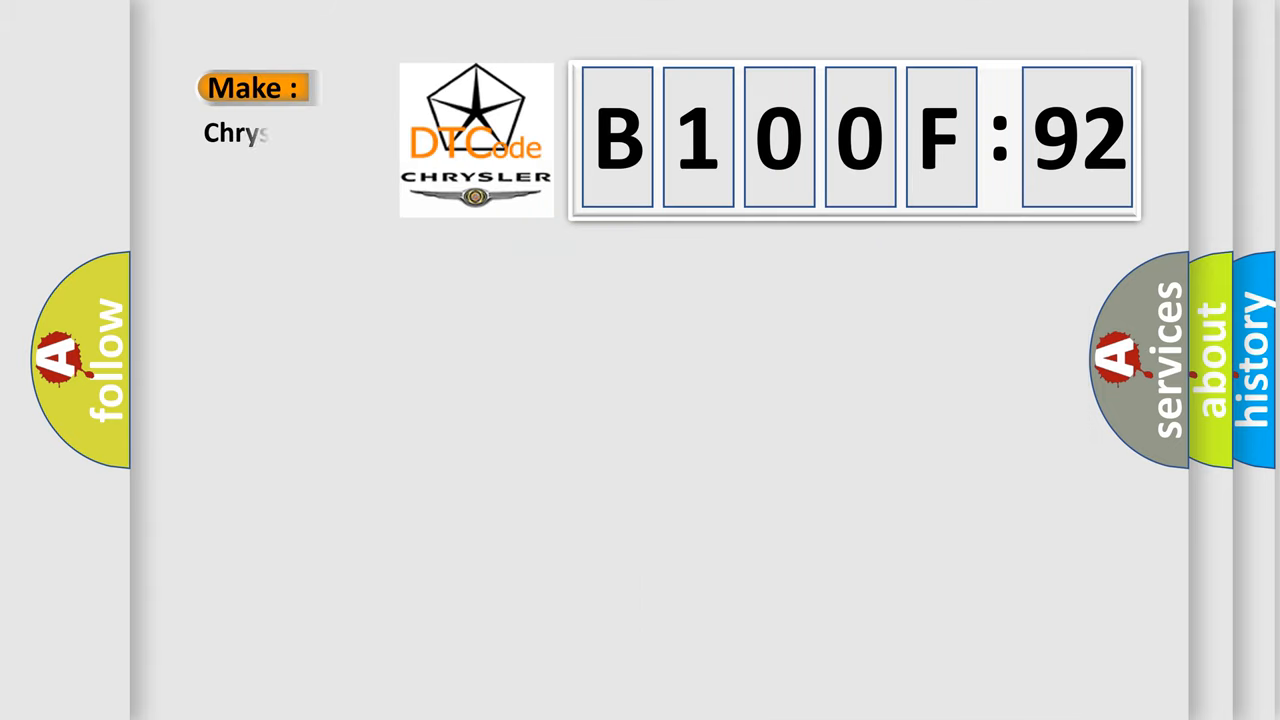
# Enter 'Chrysler' as the Make beside the B100F:92 code display
pyautogui.write('Chrysler')
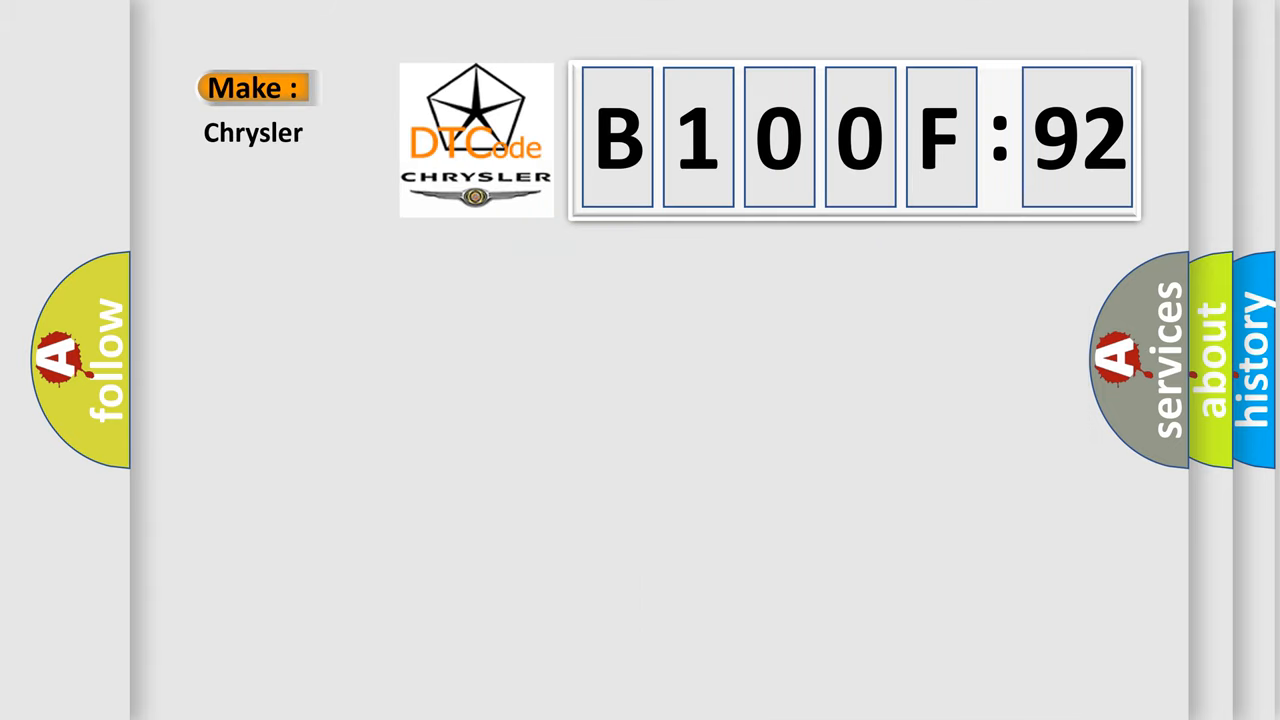